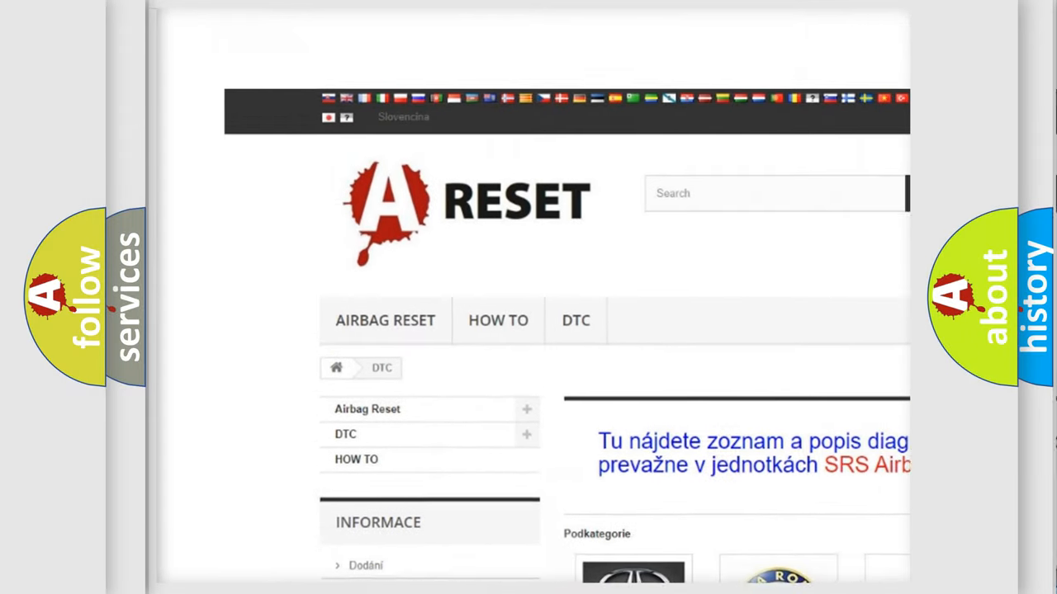
Select the INFINITI DTC brand tile to show its diagnostic trouble code list.
{"action": "scroll", "scroll_direction": "up", "scroll_amount": 3}
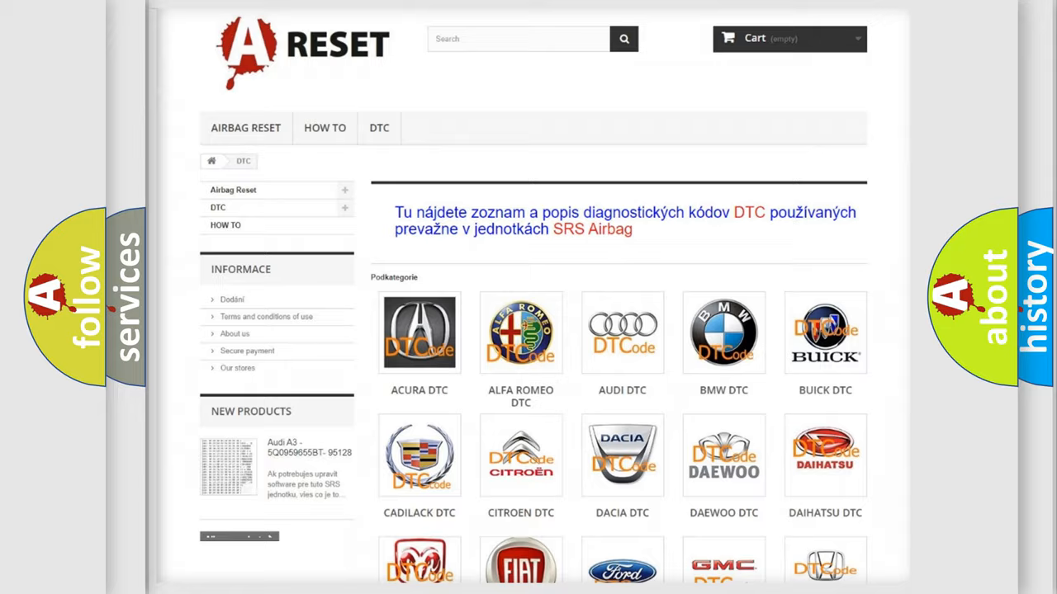
{"action": "scroll", "scroll_direction": "down", "scroll_amount": 3}
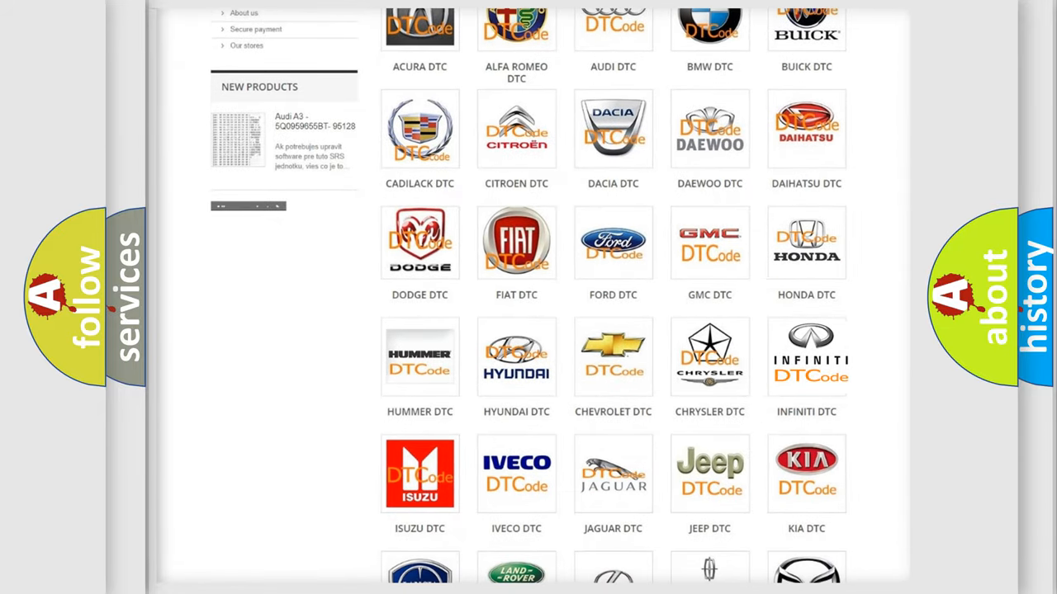
{"action": "left_click", "coordinate": [805, 356]}
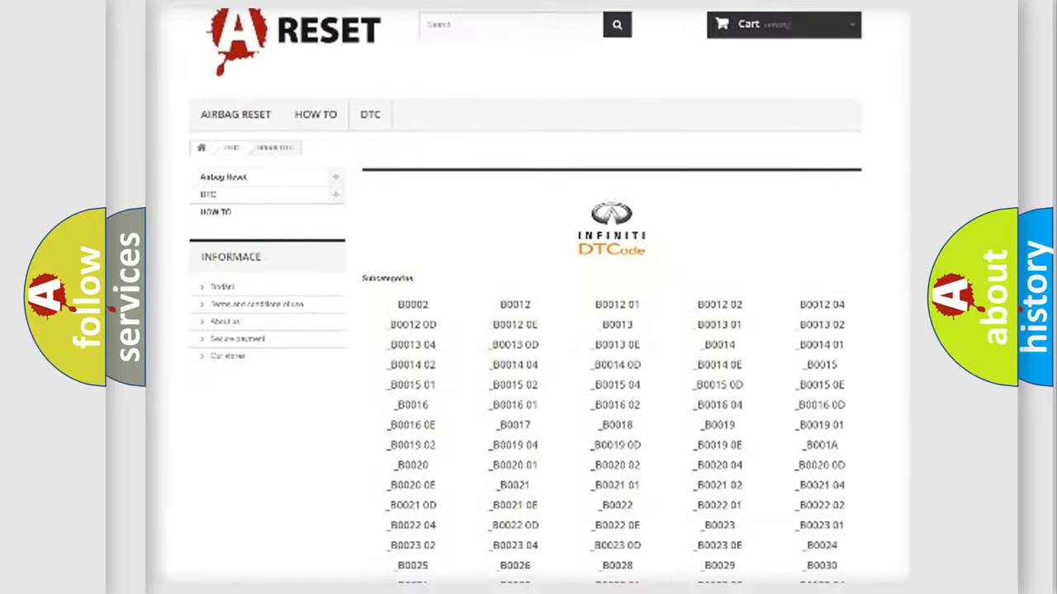
{"action": "scroll", "scroll_direction": "down", "scroll_amount": 3}
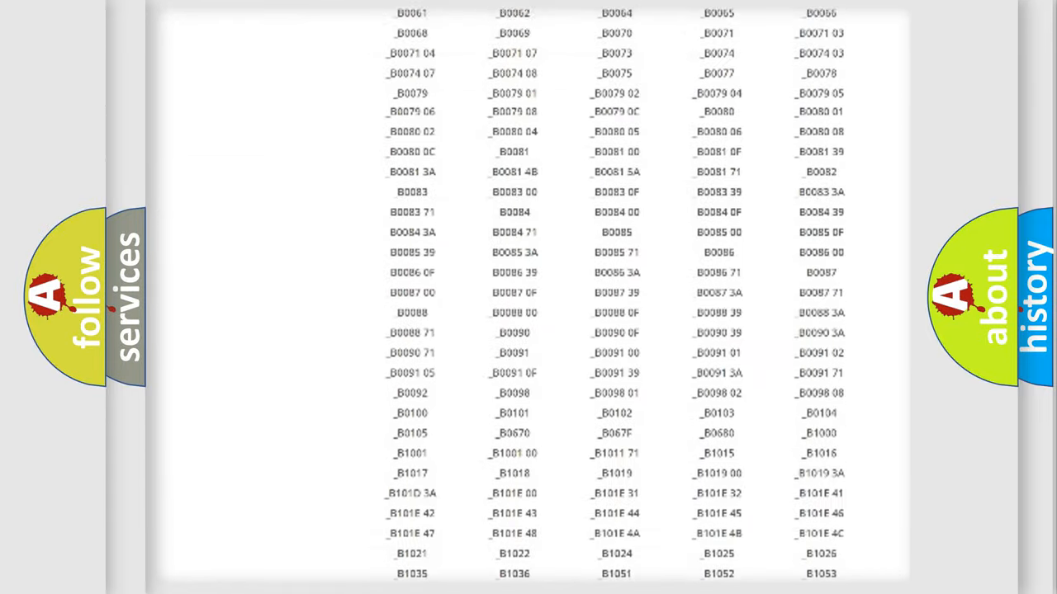
{"action": "scroll", "scroll_direction": "up", "scroll_amount": 3}
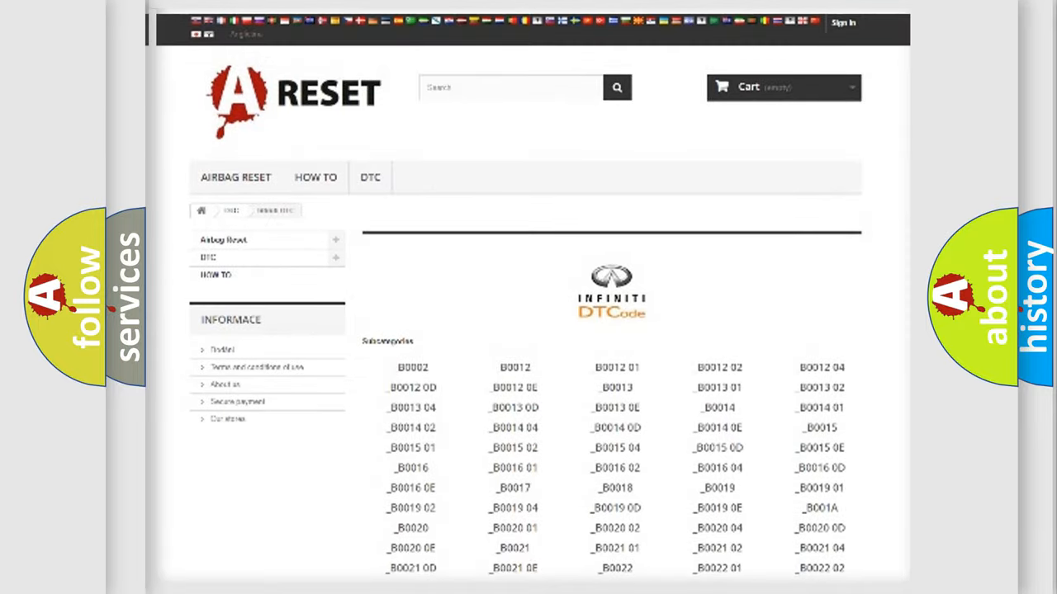